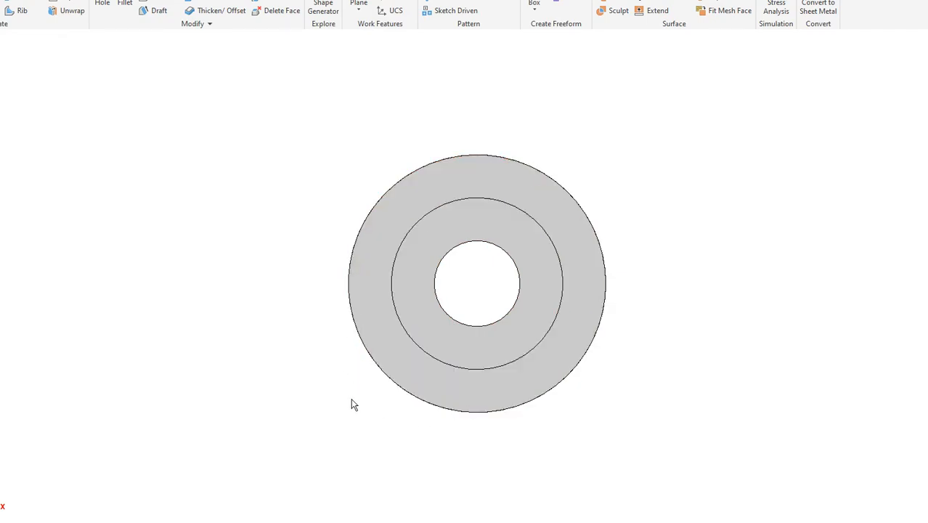
pyautogui.moveTo(351, 424)
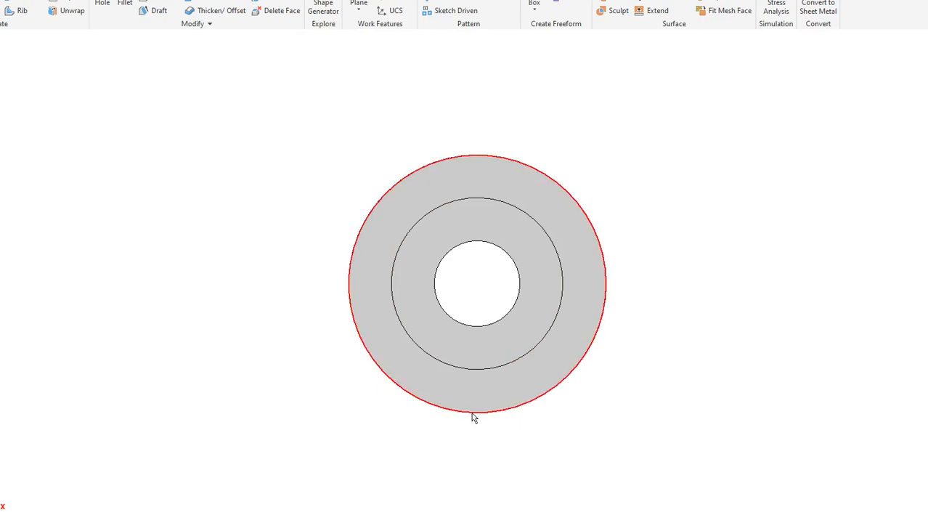
pyautogui.moveTo(348, 282)
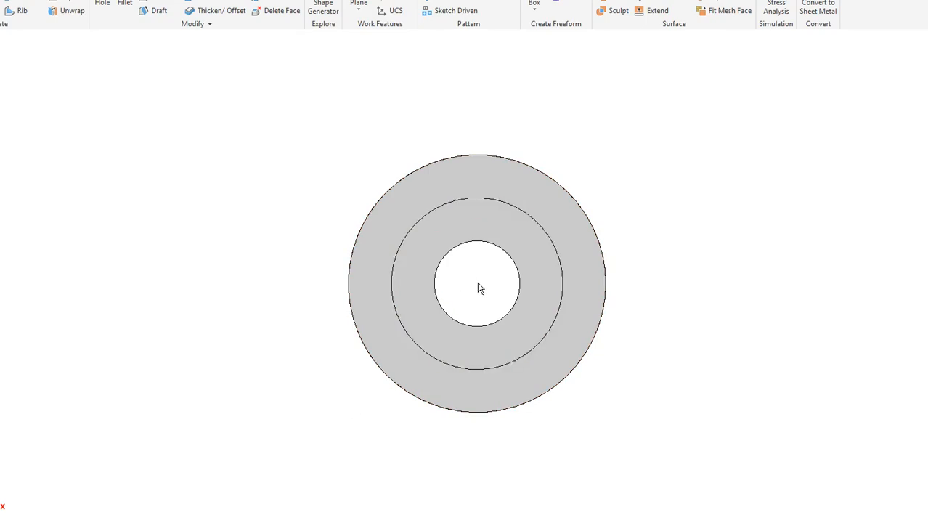
pyautogui.moveTo(346, 432)
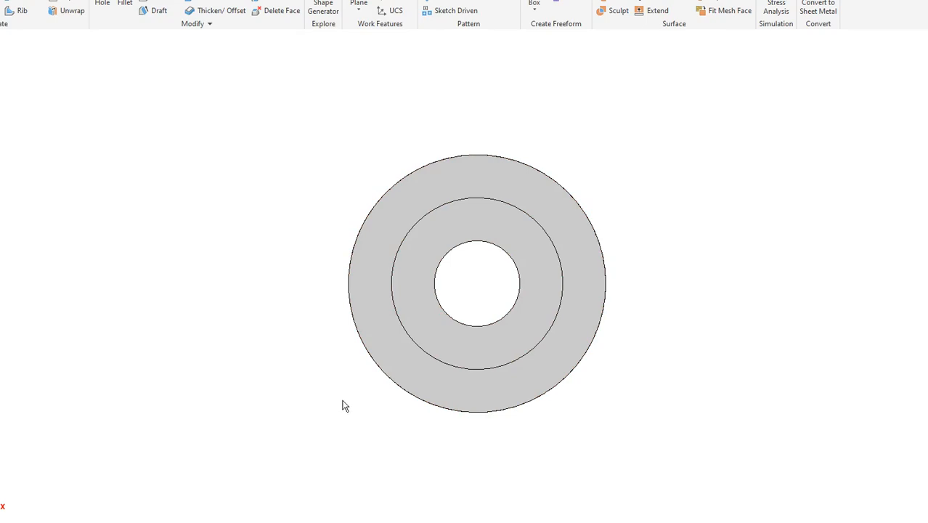
pyautogui.moveTo(444, 416)
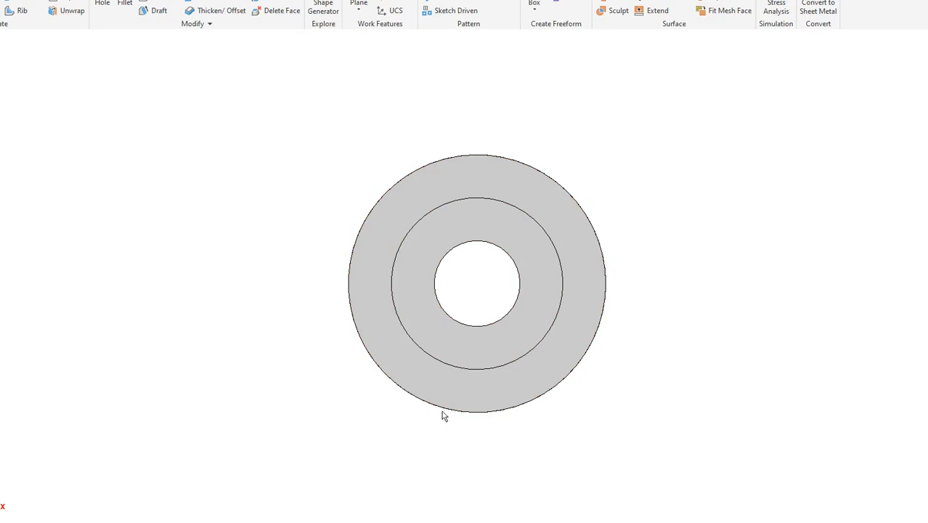
pyautogui.moveTo(476, 423)
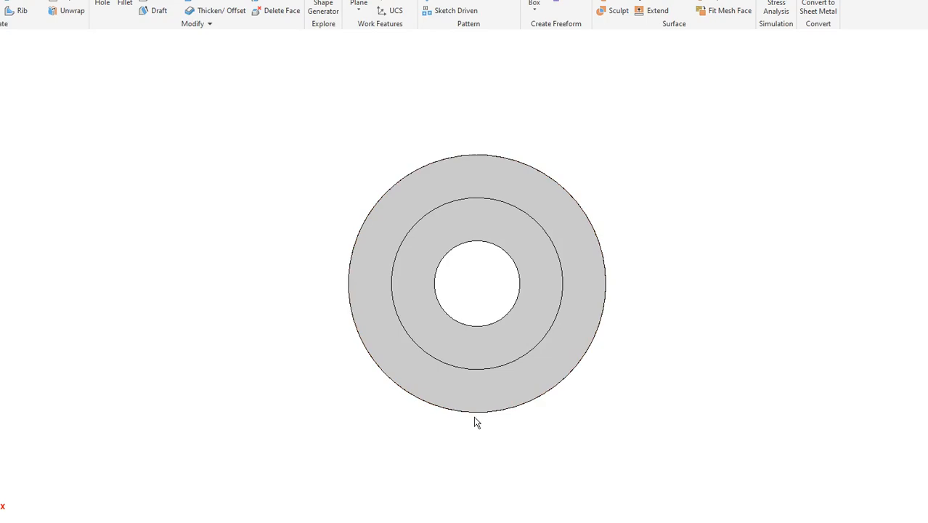
pyautogui.moveTo(479, 290)
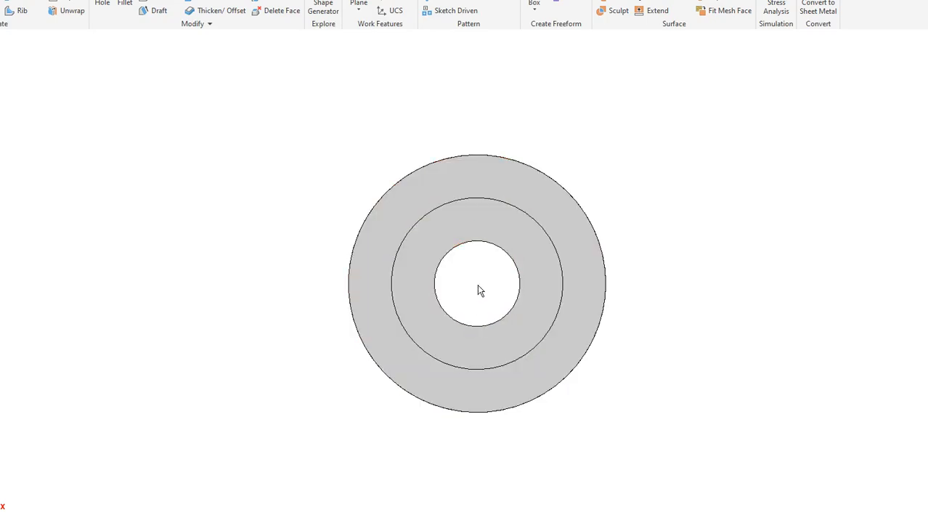
pyautogui.moveTo(764, 158)
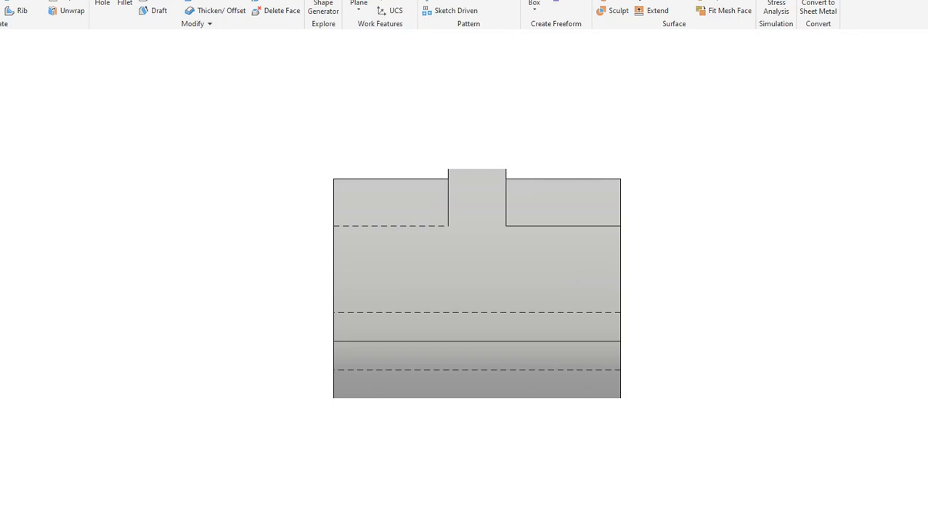
# Switch the slot plate to its top view, then to the front view showing hidden lines.
pyautogui.click(537, 229)
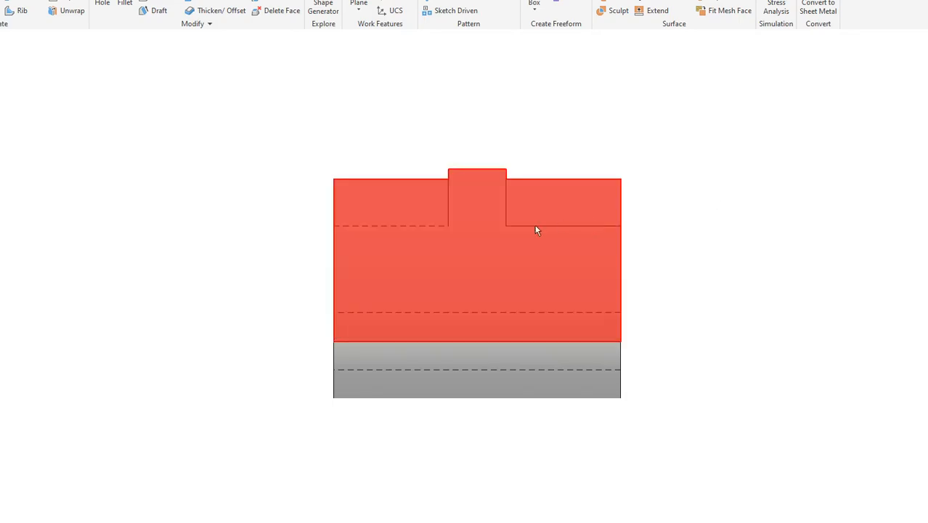
pyautogui.moveTo(569, 231)
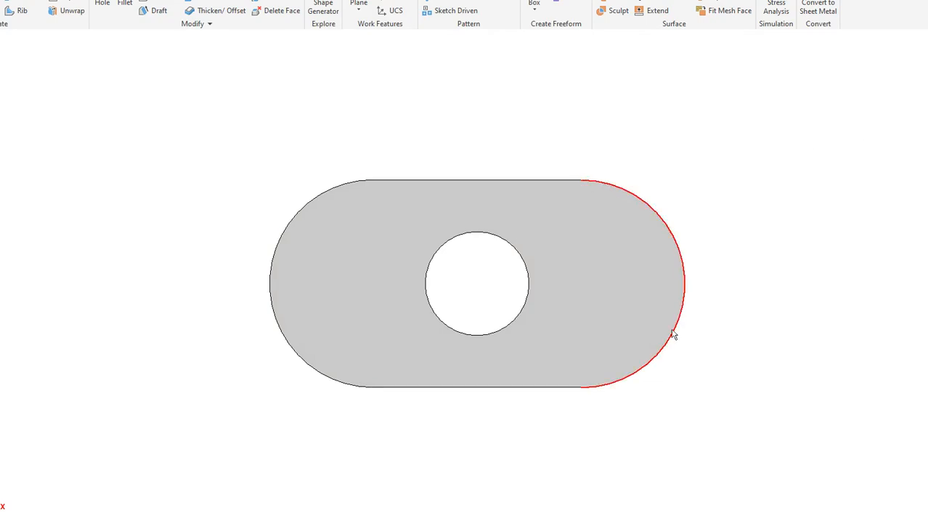
pyautogui.click(365, 381)
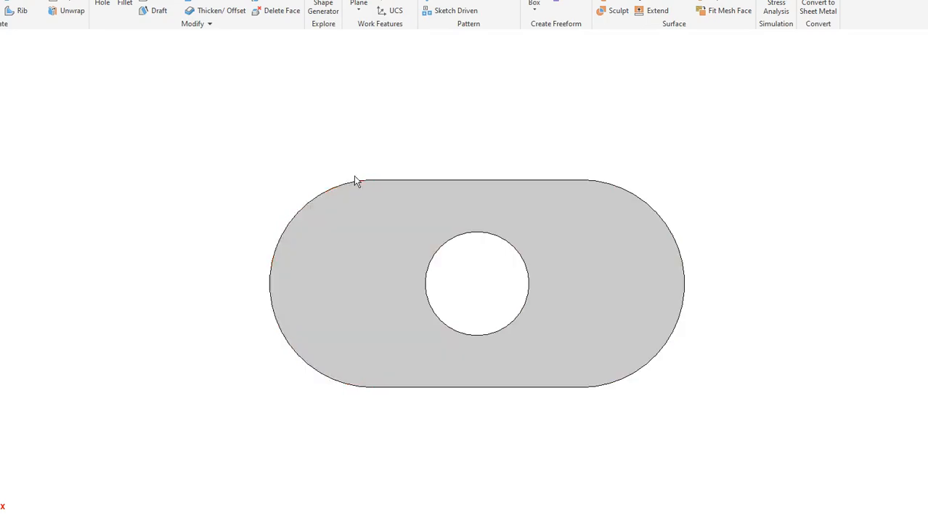
pyautogui.click(346, 288)
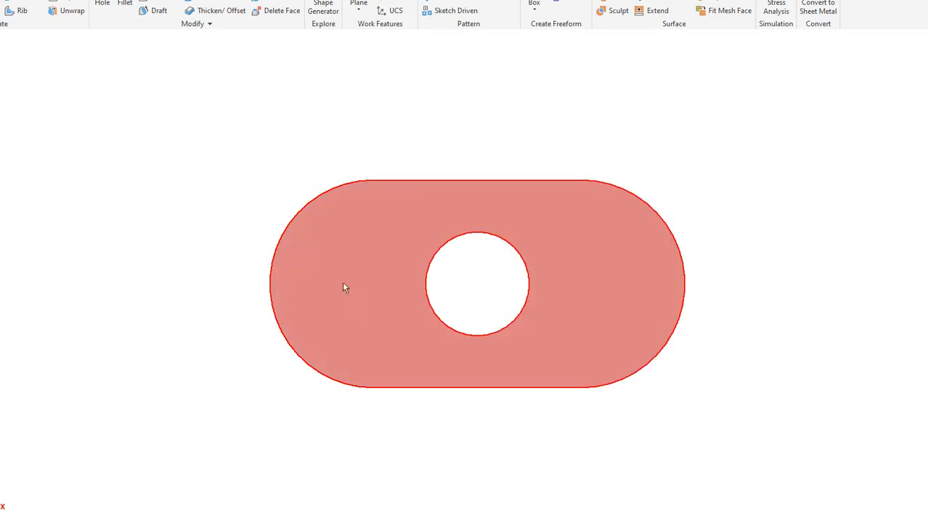
pyautogui.moveTo(397, 287)
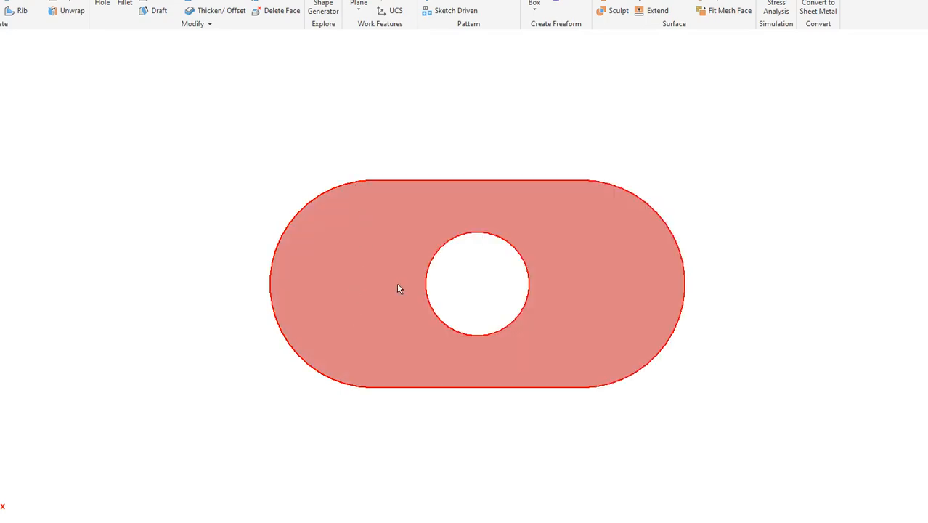
pyautogui.moveTo(351, 287)
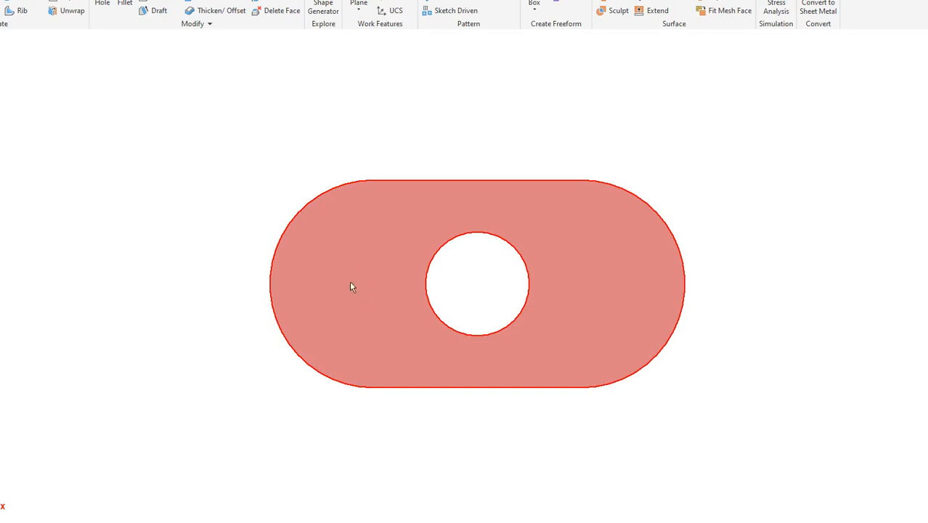
pyautogui.moveTo(366, 239)
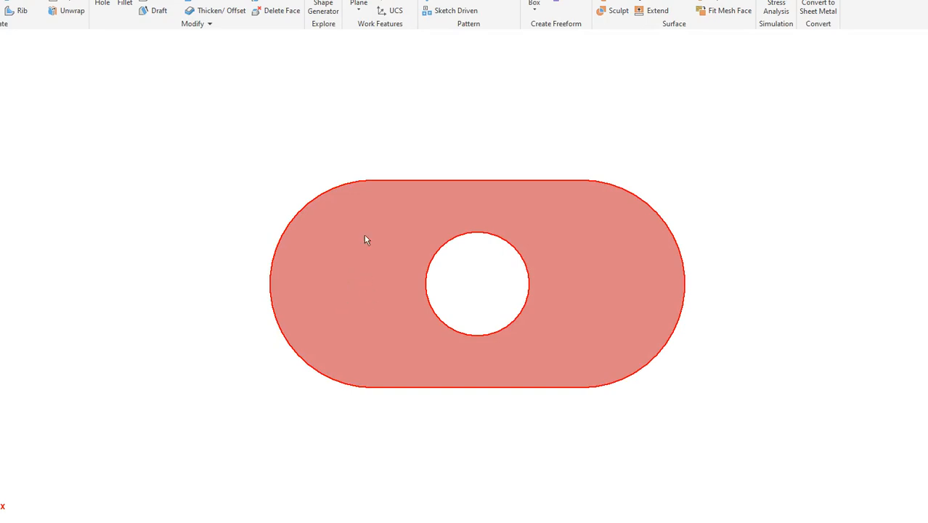
pyautogui.moveTo(302, 276)
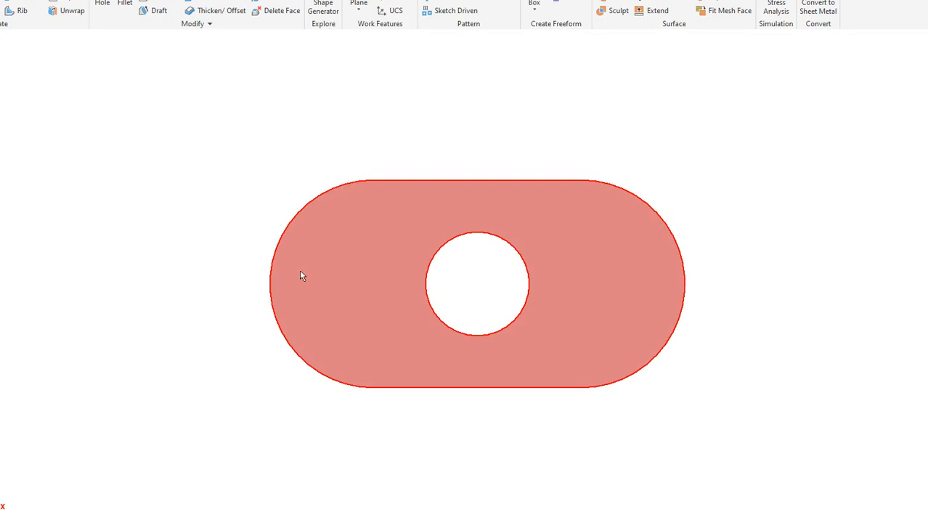
pyautogui.moveTo(593, 225)
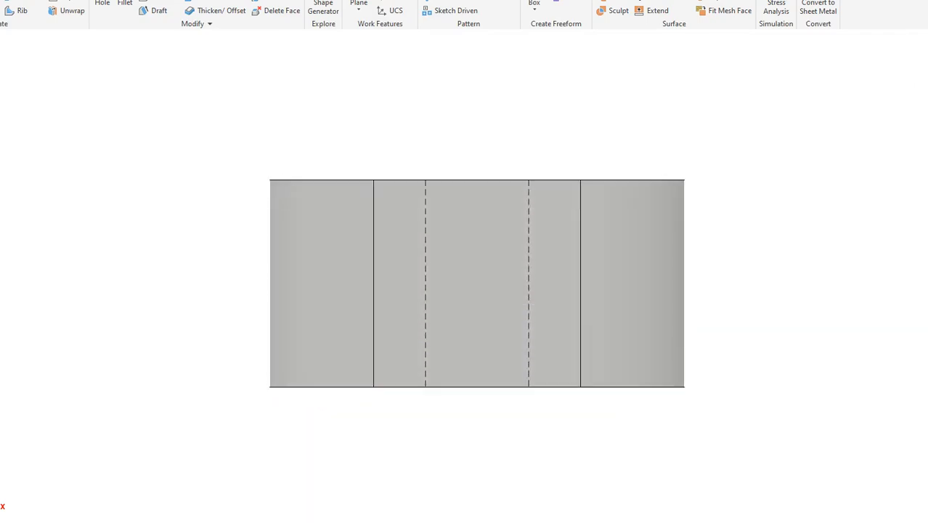
pyautogui.click(435, 305)
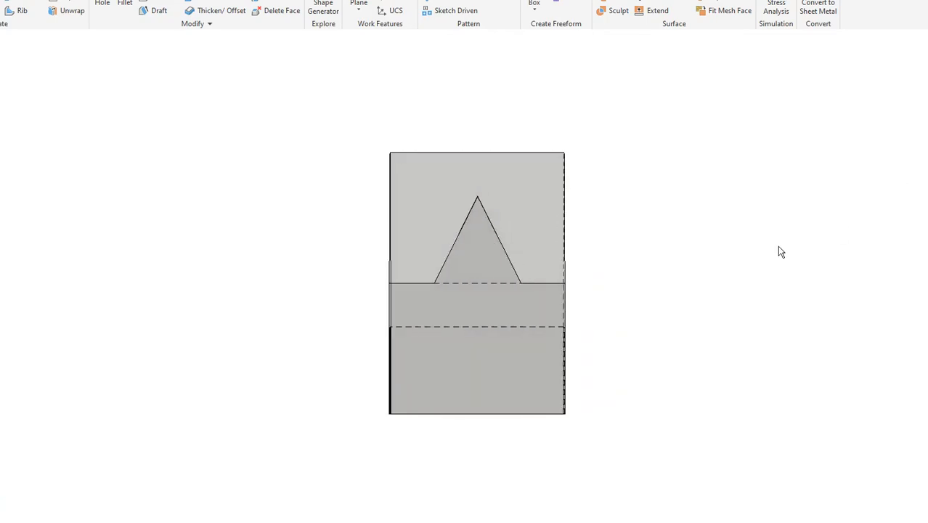
# Switch to the side view revealing the triangular peak over dashed hidden edges.
pyautogui.click(494, 287)
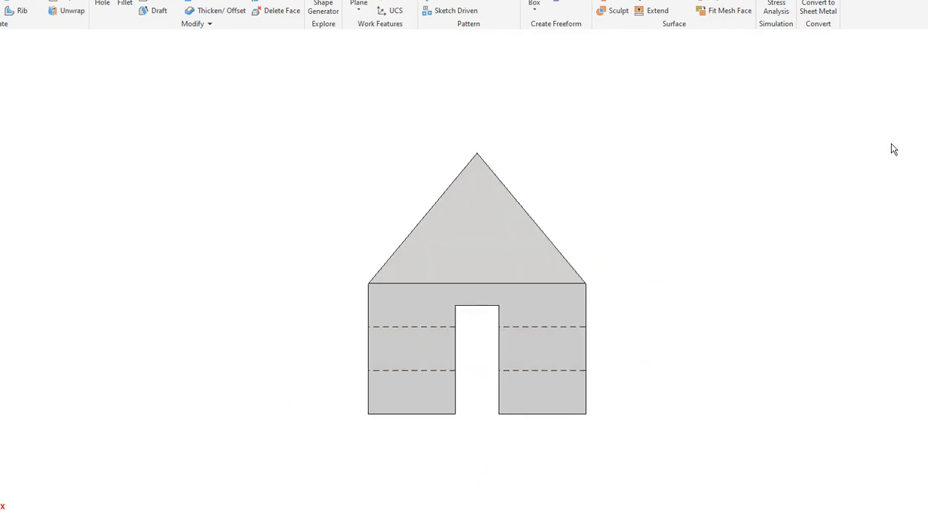
# Show the house-shaped part in front view with its doorway slot and hidden edges.
pyautogui.click(558, 349)
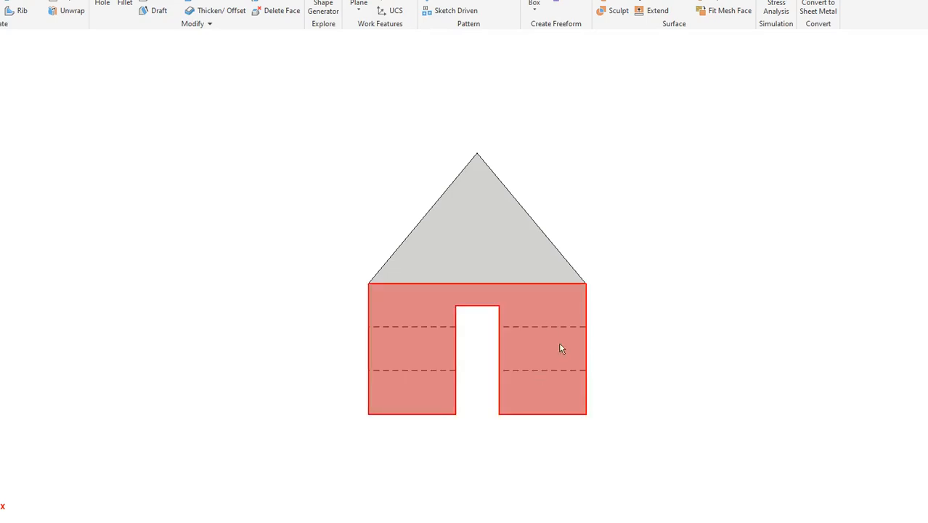
pyautogui.moveTo(575, 342)
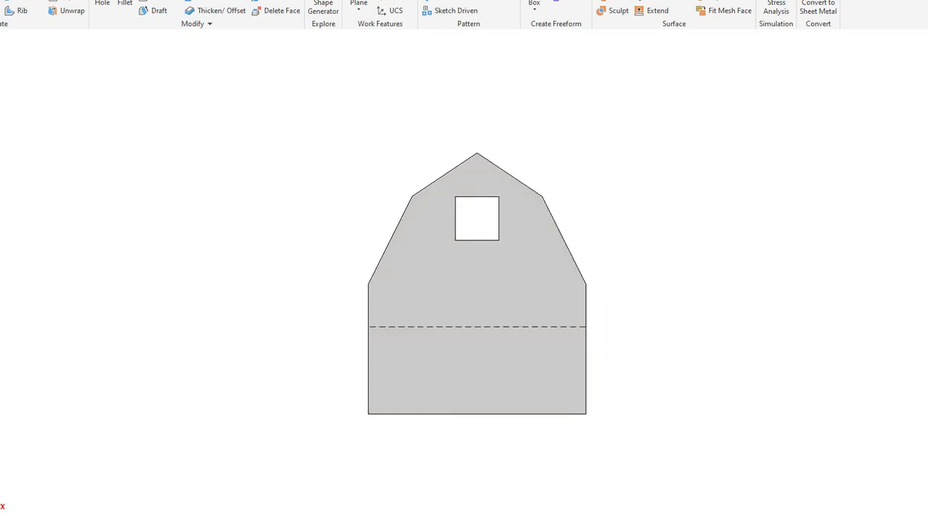
pyautogui.moveTo(607, 353)
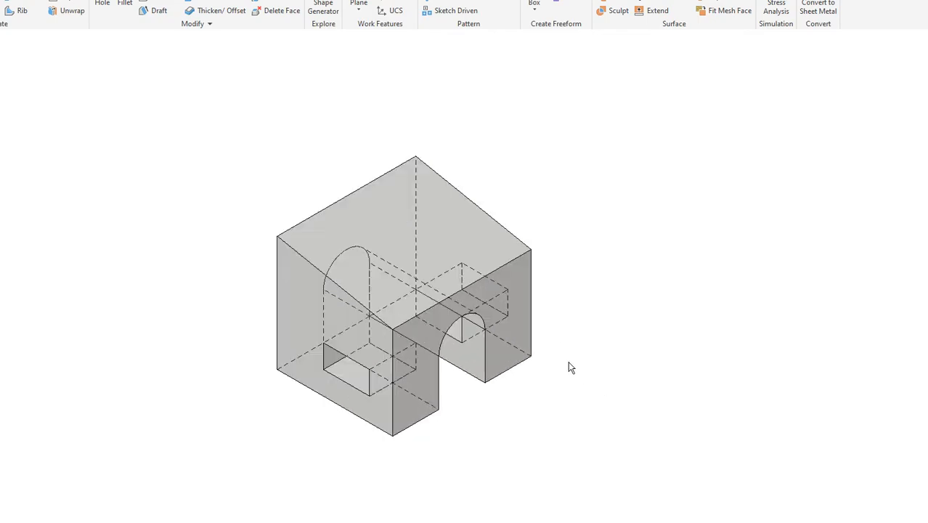
pyautogui.moveTo(655, 267)
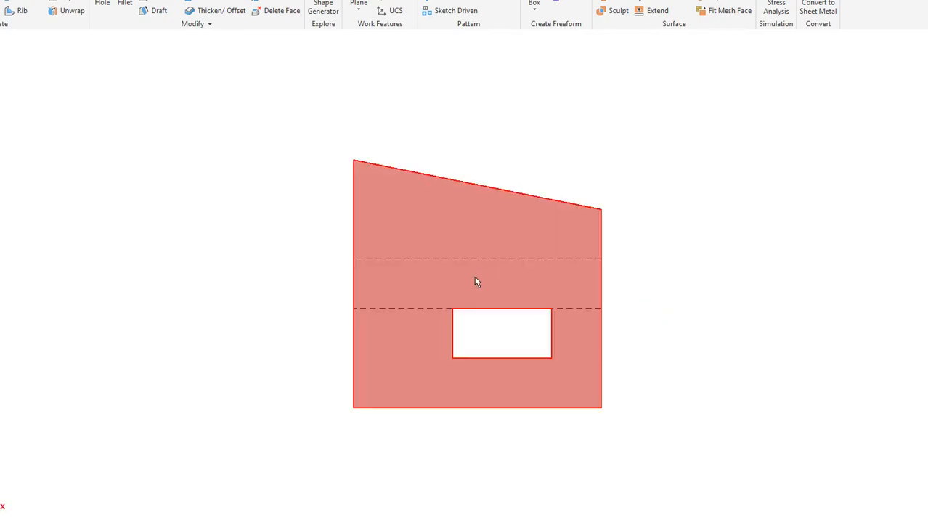
pyautogui.moveTo(389, 268)
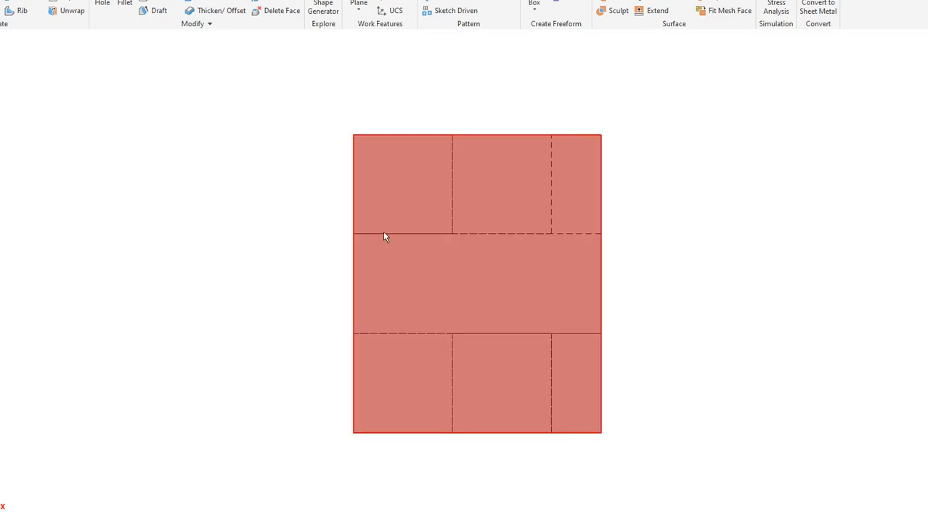
pyautogui.moveTo(450, 238)
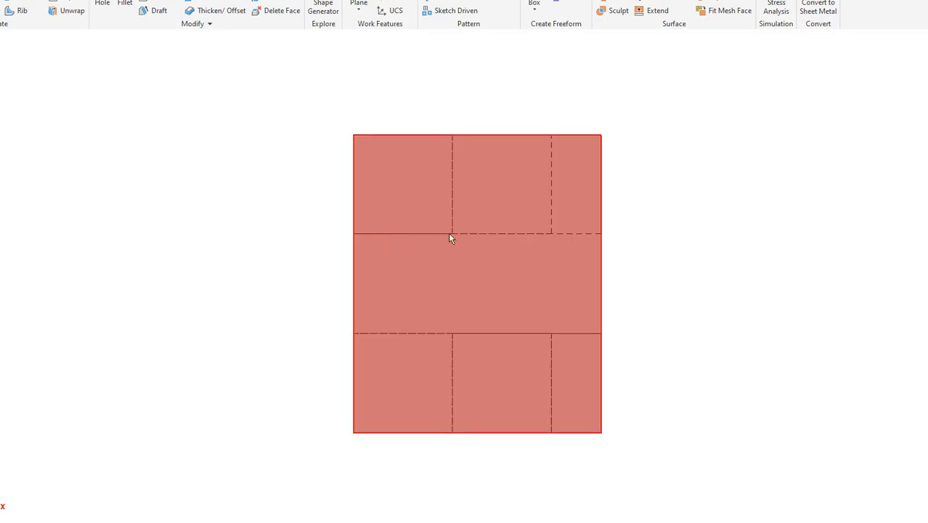